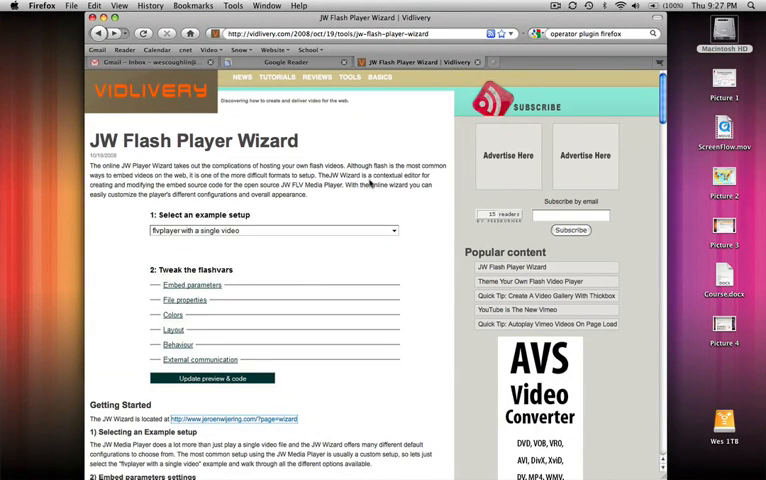
mouse_move(349, 199)
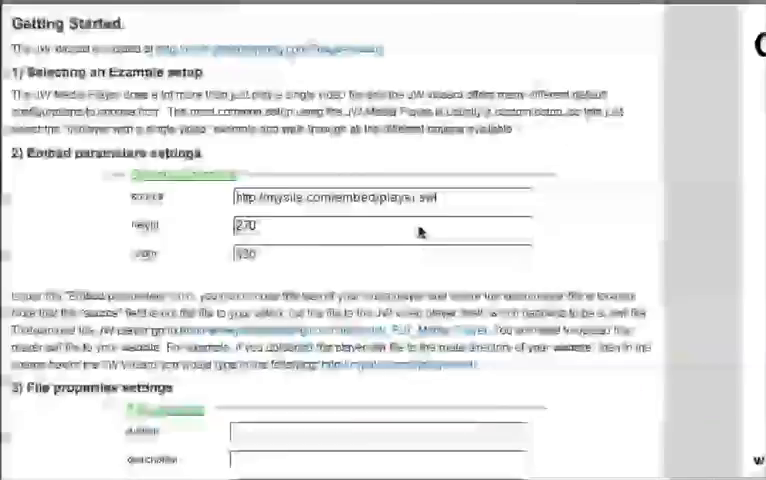
Scroll through the LongTail Video pages to reach the JW FLV Media Player 4.4 download page.
scroll(down, 3)
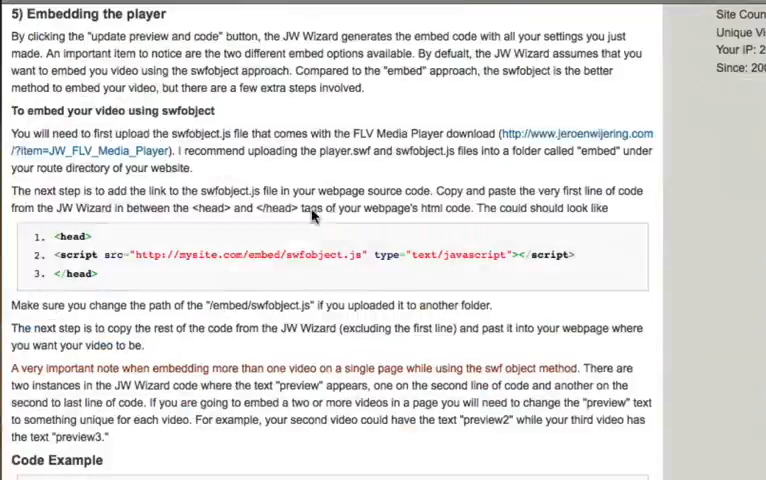
scroll(down, 3)
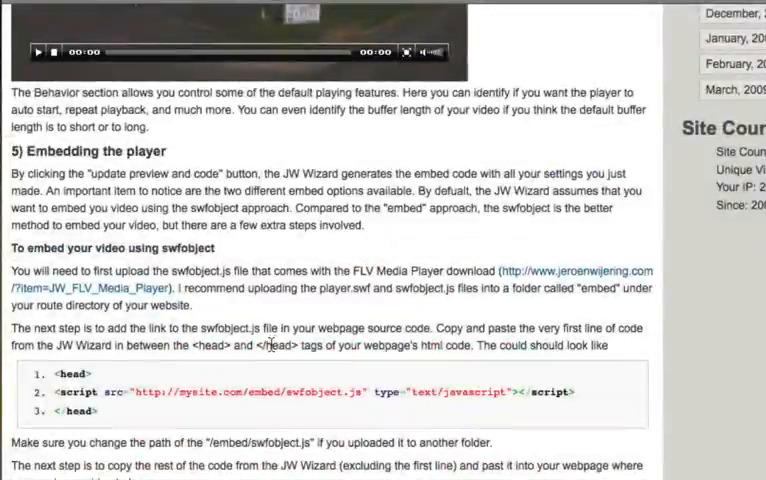
scroll(up, 3)
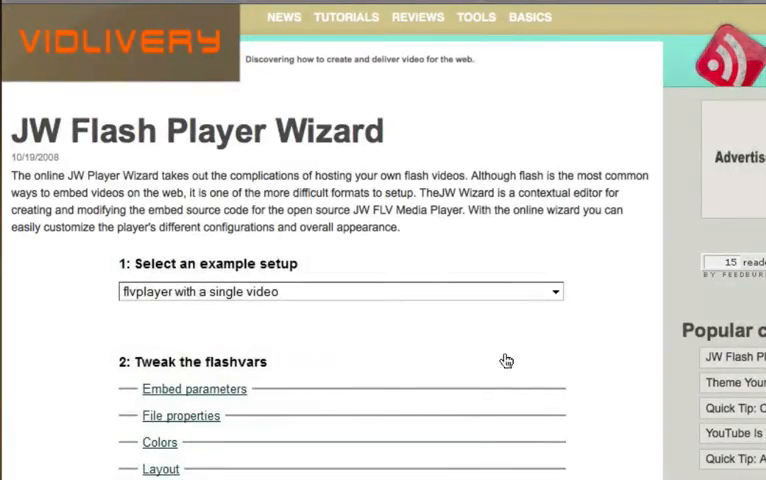
scroll(down, 3)
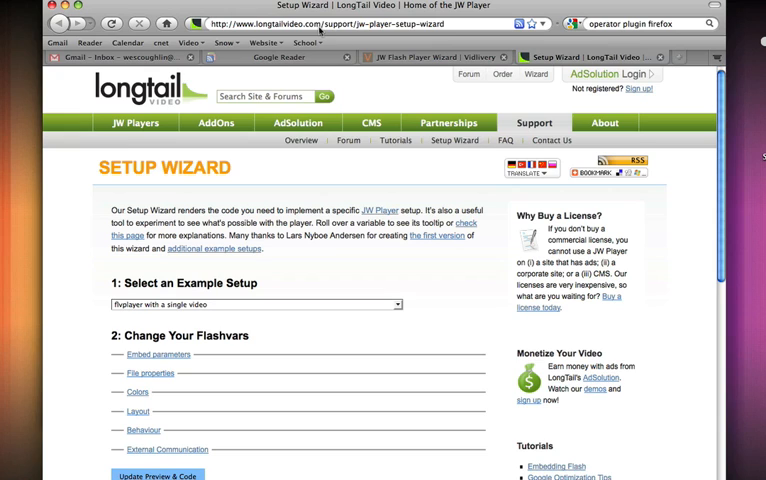
scroll(down, 3)
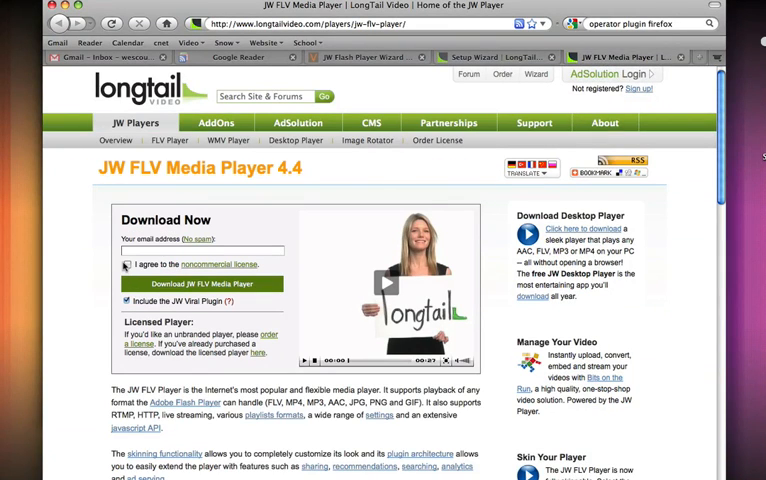
Switch back to the Setup Wizard tab showing the example setup and flashvars sections.
click(127, 264)
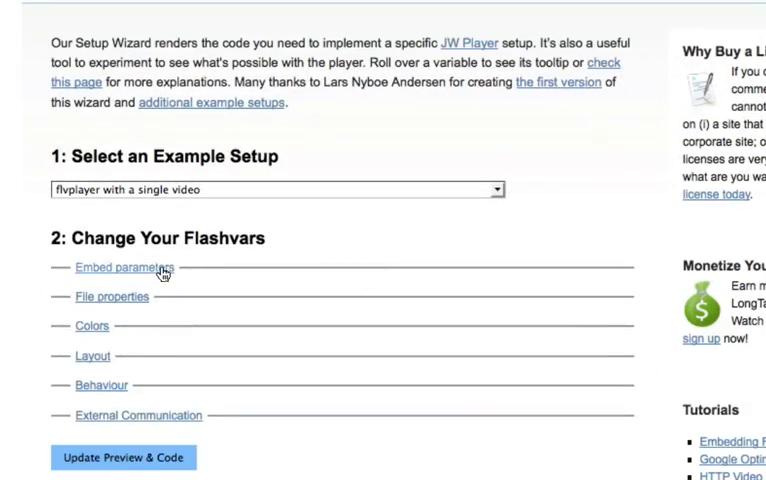
Set the embed source to vidlivery.com's player.swf, with height 270 and width 480.
click(125, 267)
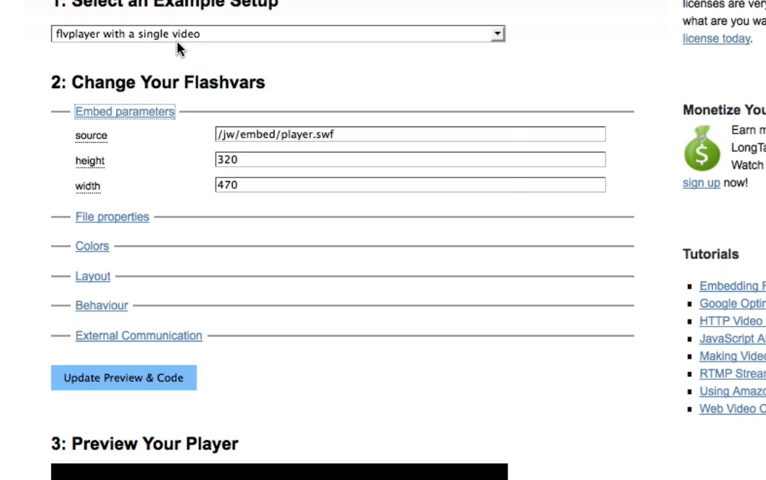
click(280, 34)
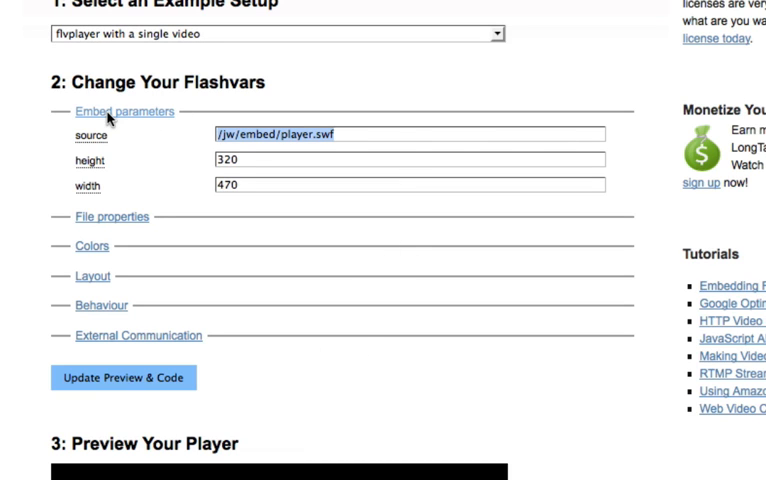
text(http:)
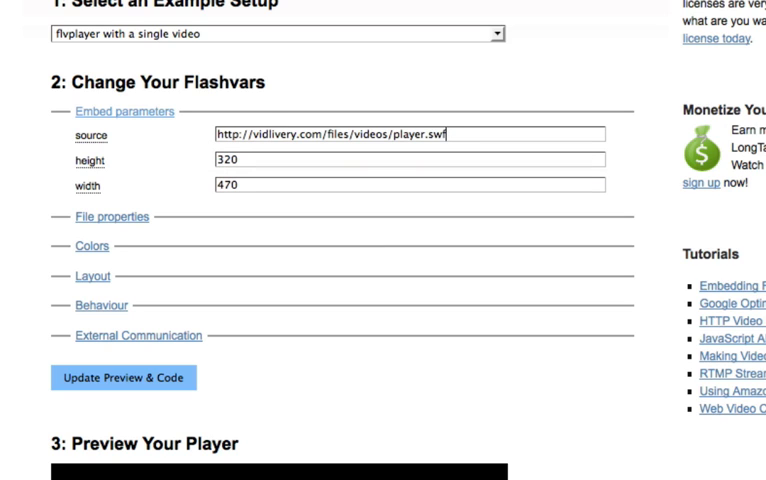
click(240, 161)
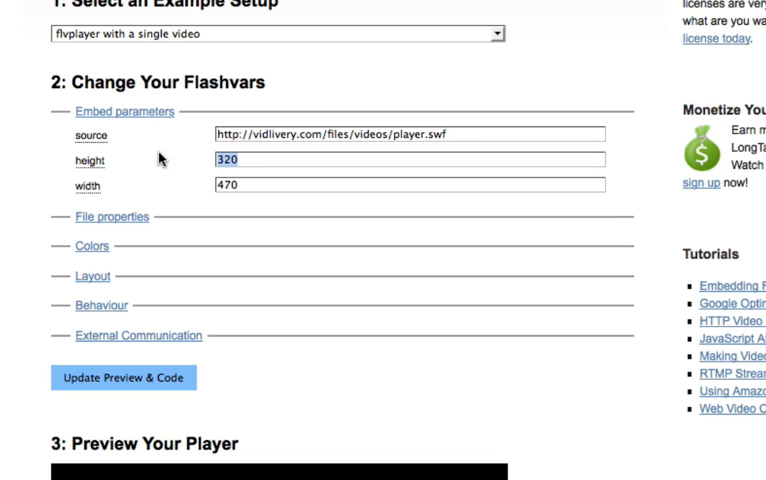
text(270)
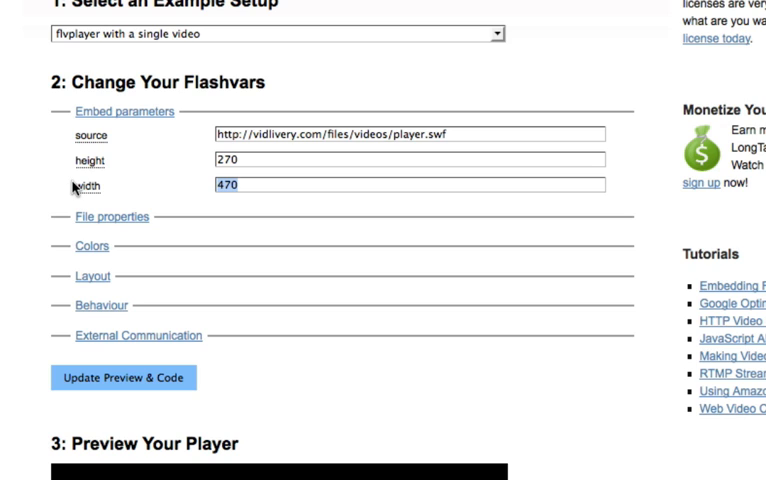
text(480)
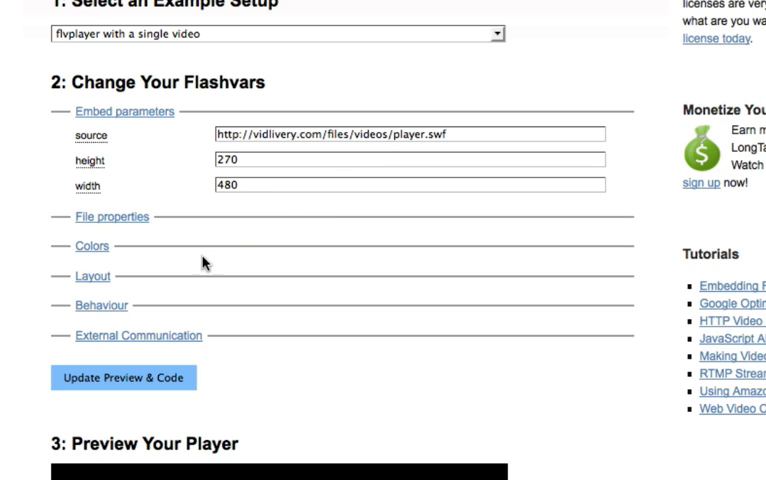
scroll(down, 3)
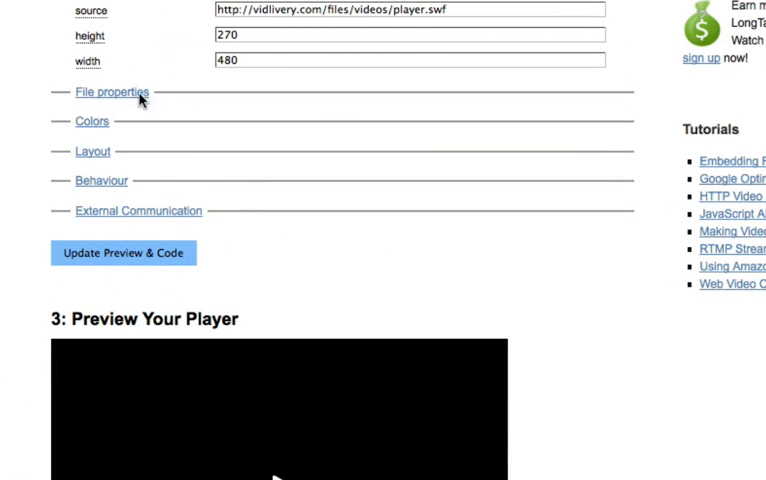
Enter culbermarine_mp4_200.mp4 as the video file and open player.swf in a new tab.
click(110, 92)
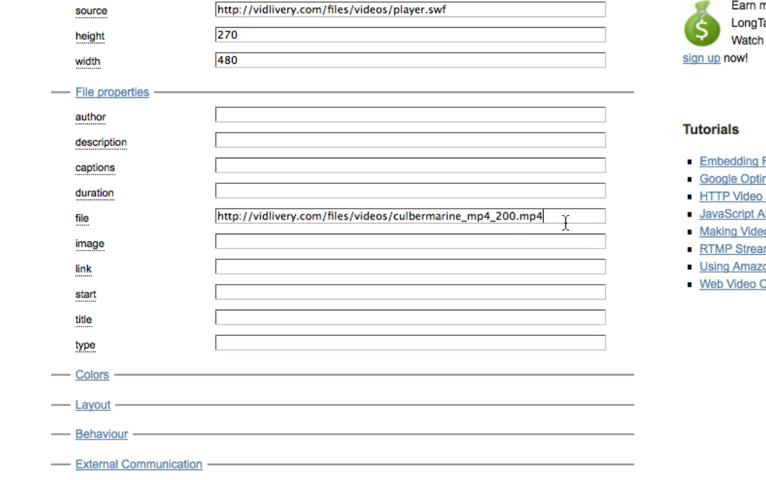
triple_click(405, 217)
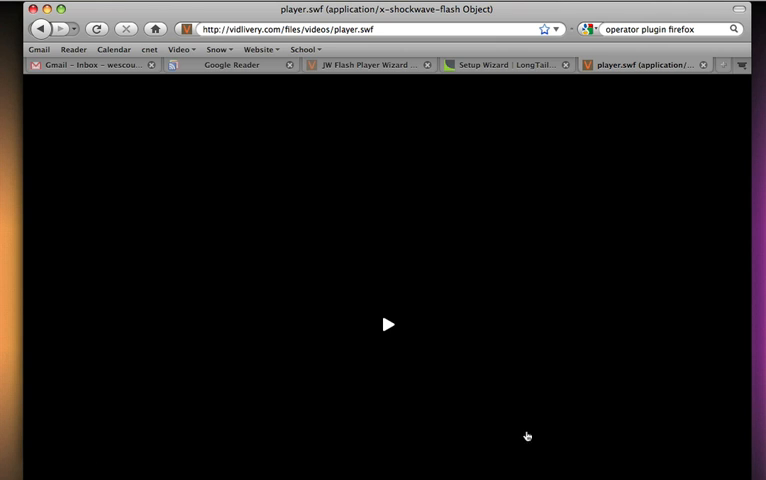
mouse_move(518, 125)
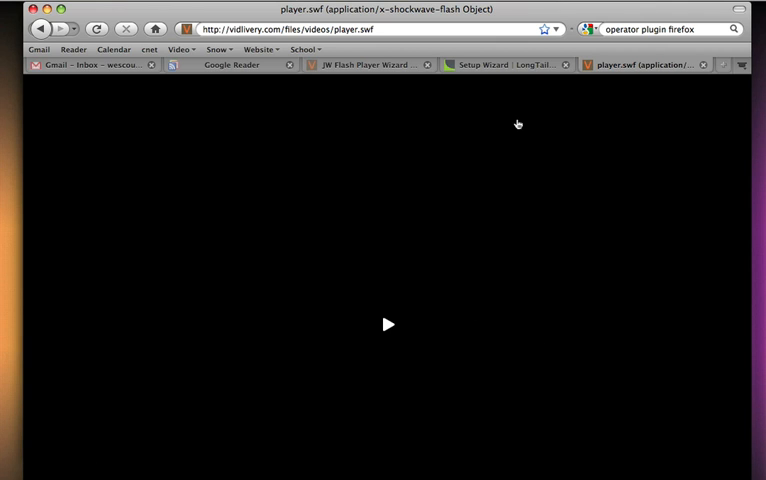
mouse_move(518, 56)
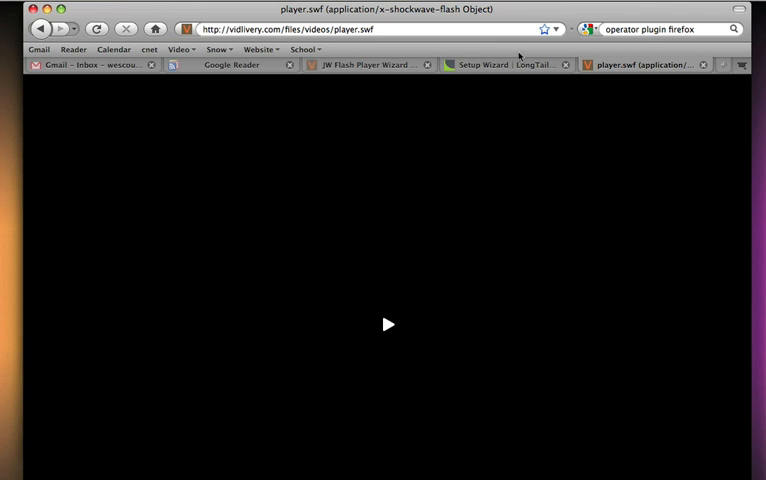
Switch to the 'Setup Wizard | LongTail Video' tab.
click(495, 65)
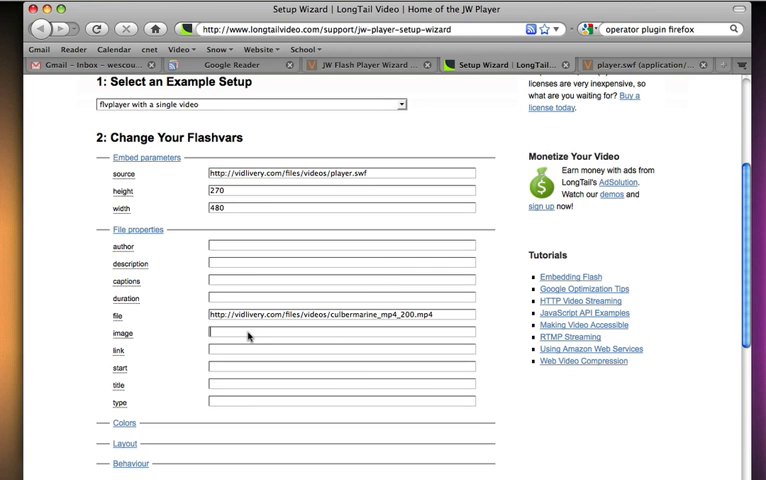
text(h)
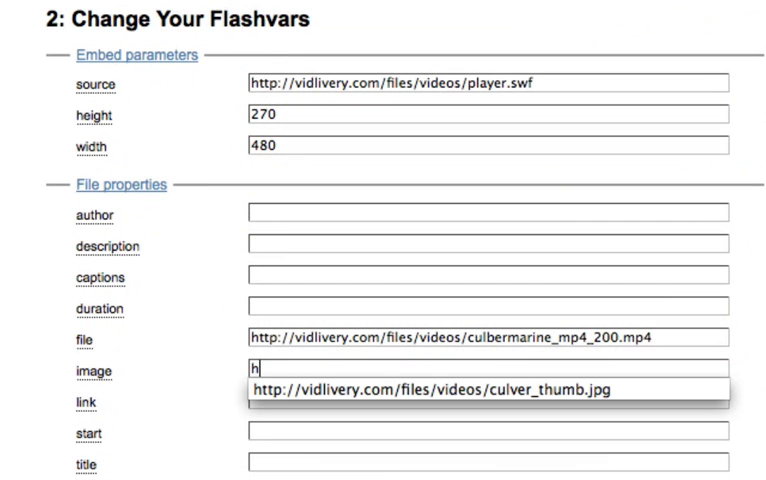
text(ttp://vidlivery.com/files/videos/culver_thumb.jpg)
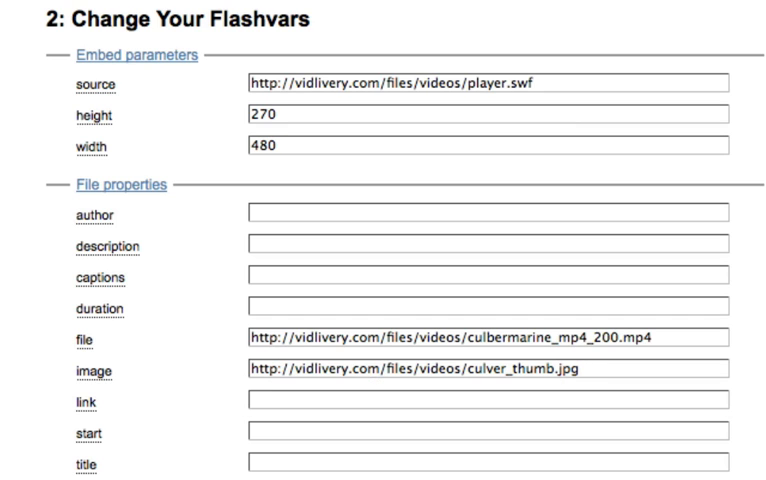
click(580, 370)
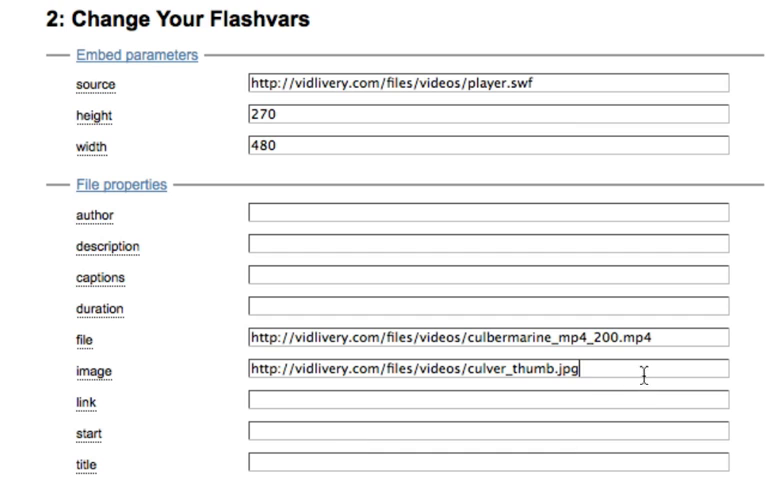
scroll(down, 3)
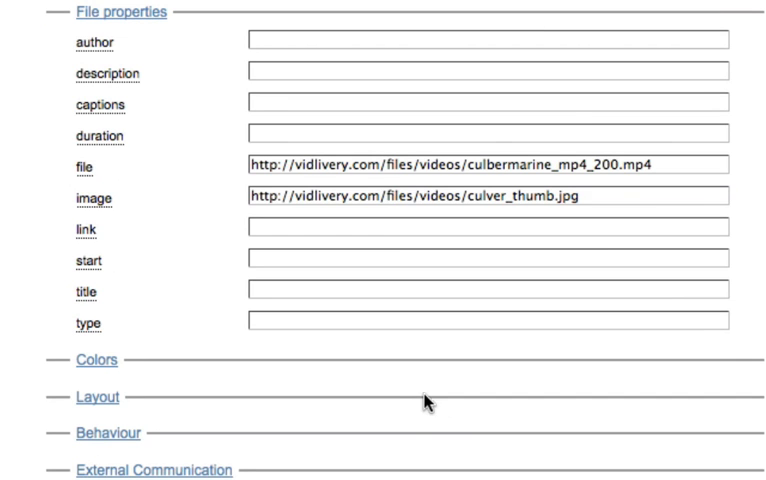
scroll(down, 3)
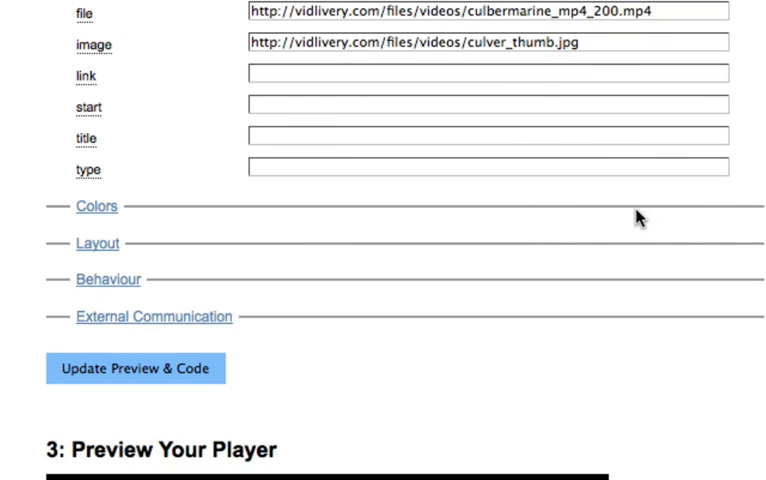
click(484, 44)
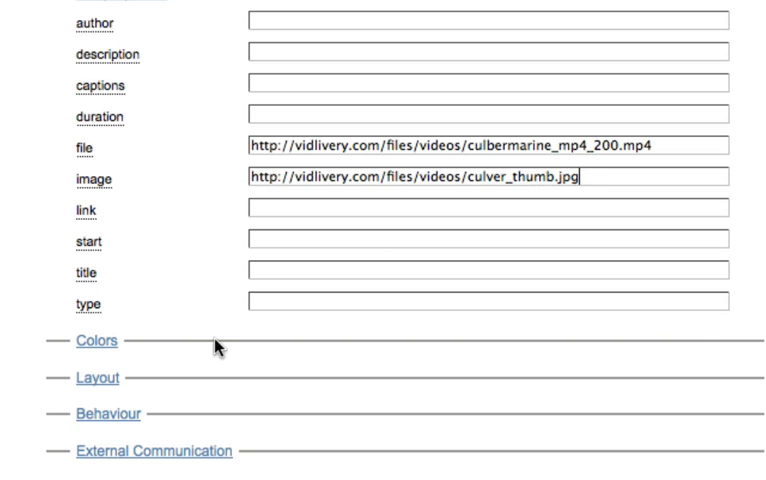
scroll(down, 3)
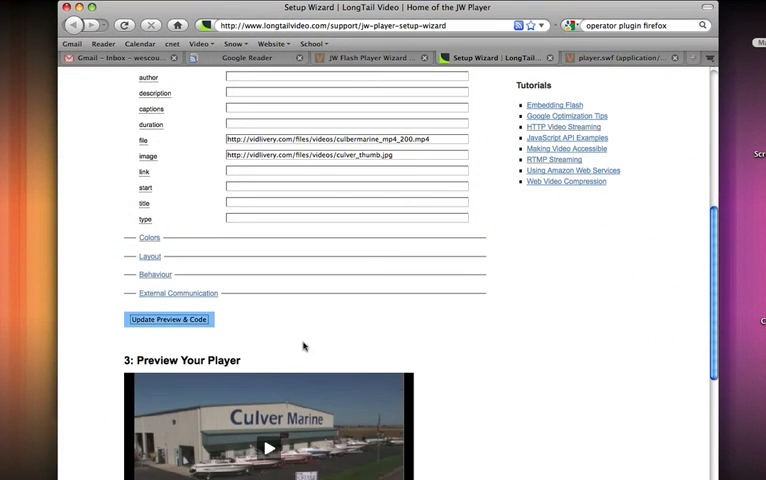
Play the preview, try culbermarine_mp4_2000.mp4, and get the 'Video not found' error.
scroll(down, 3)
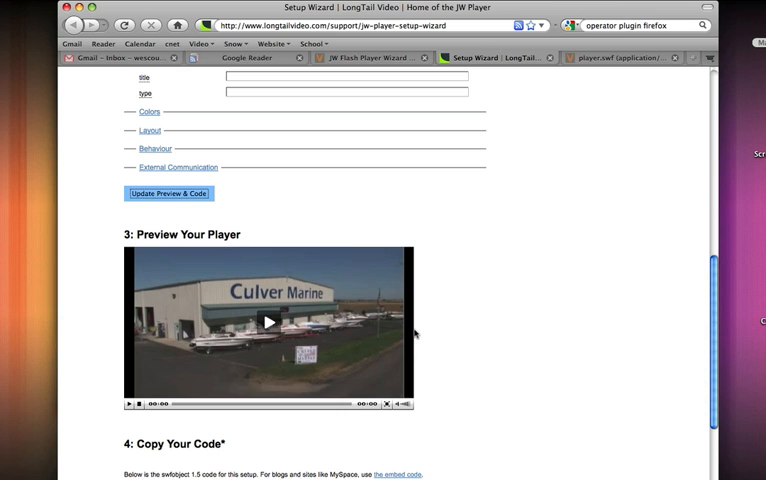
mouse_move(367, 305)
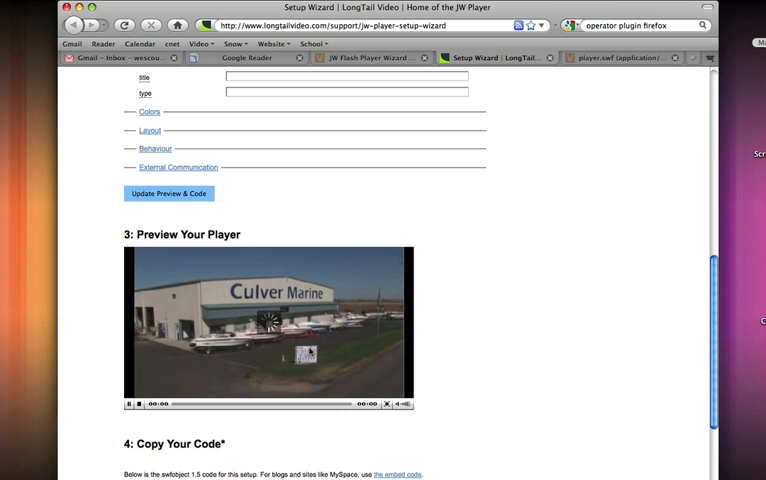
click(267, 322)
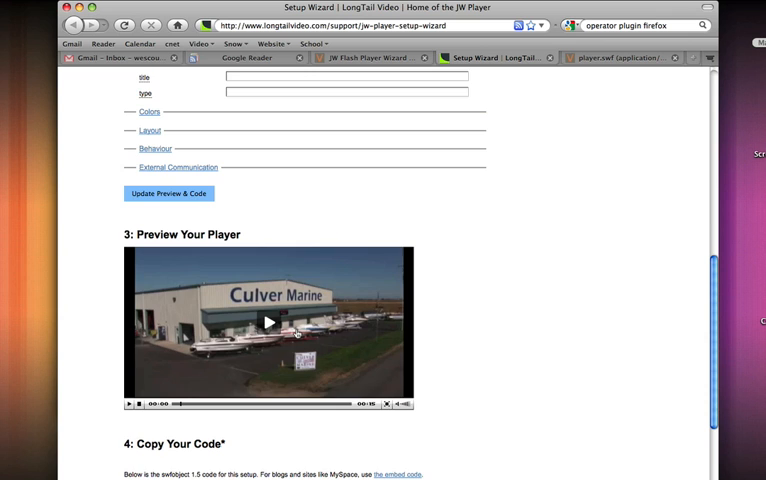
scroll(up, 3)
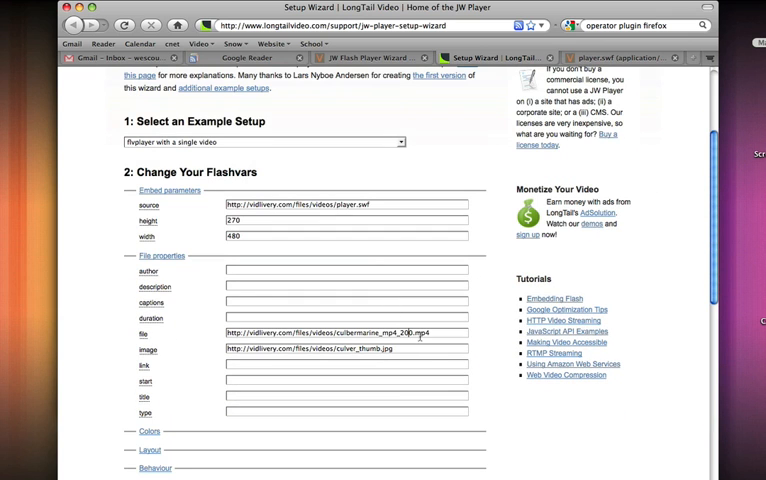
scroll(down, 3)
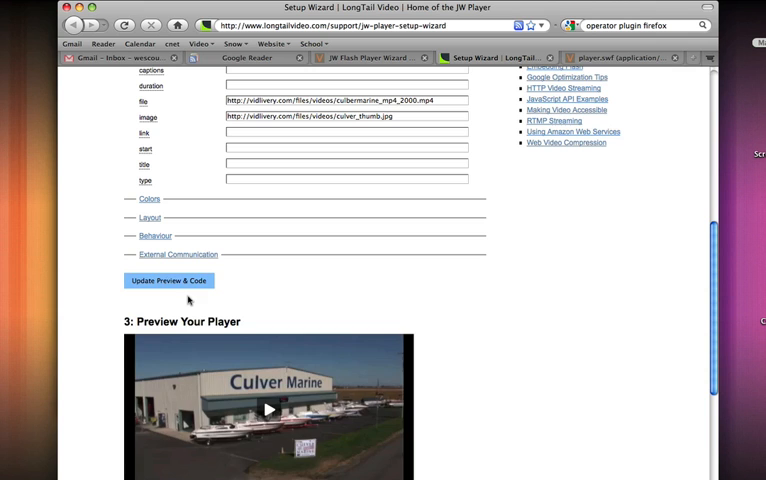
click(267, 408)
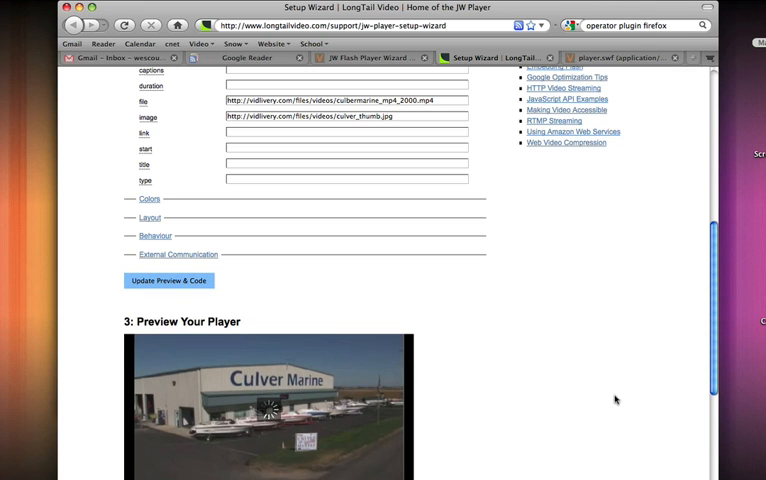
click(169, 280)
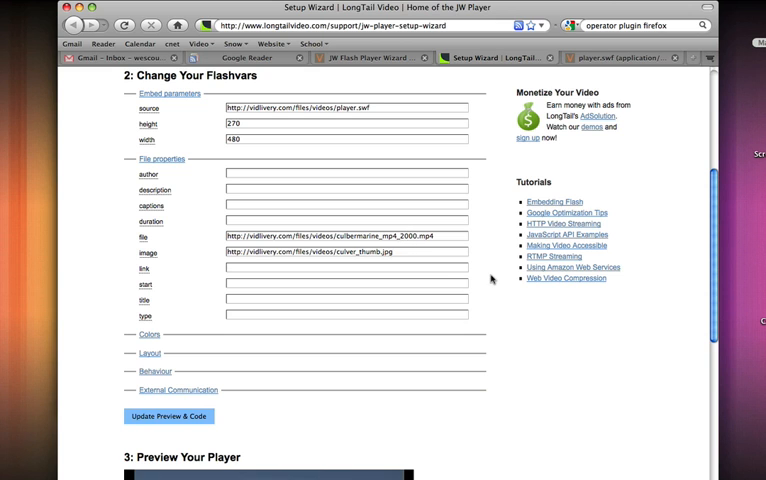
scroll(down, 3)
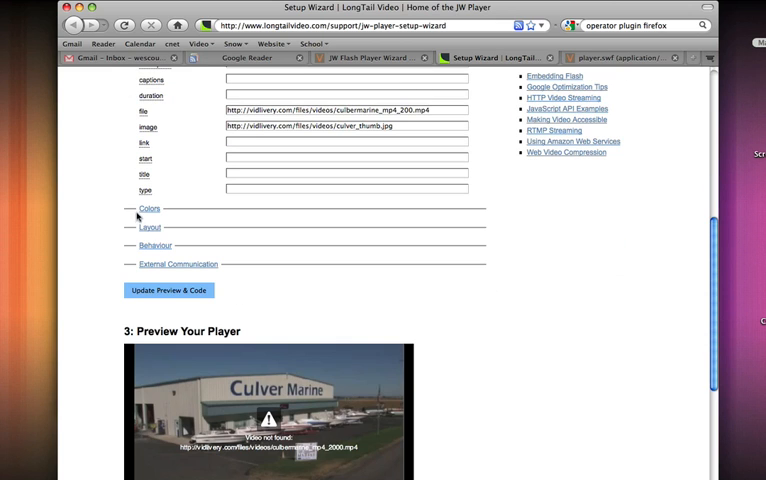
Set the player backcolor to 66FF66 and expand the Layout settings.
click(149, 208)
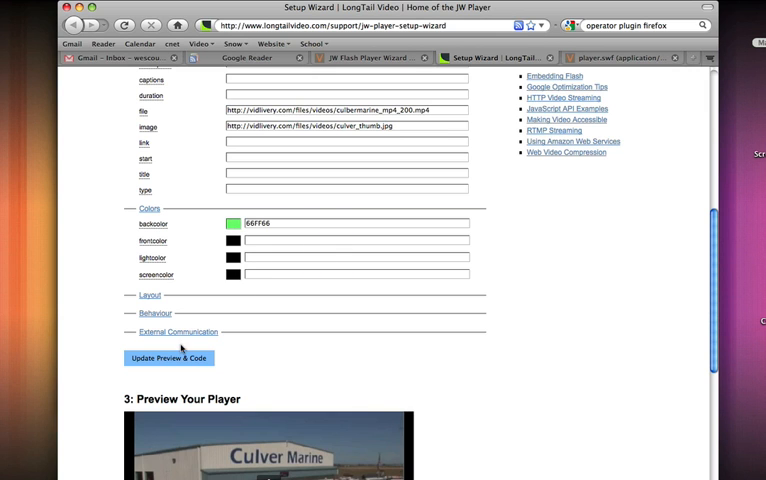
scroll(down, 3)
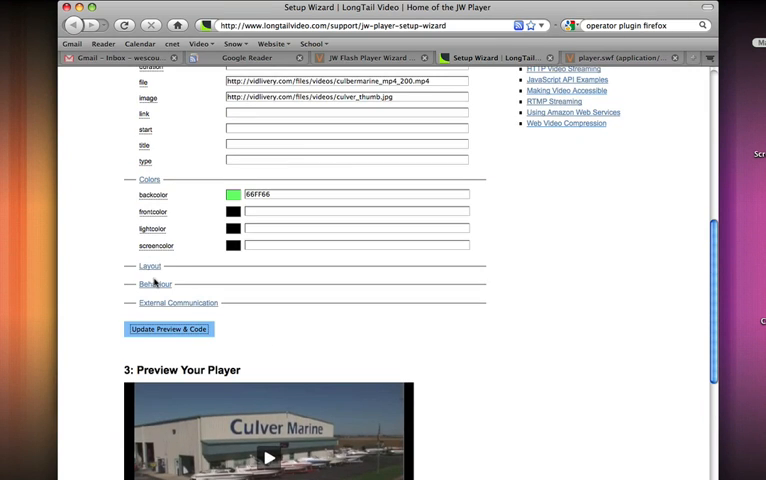
click(343, 280)
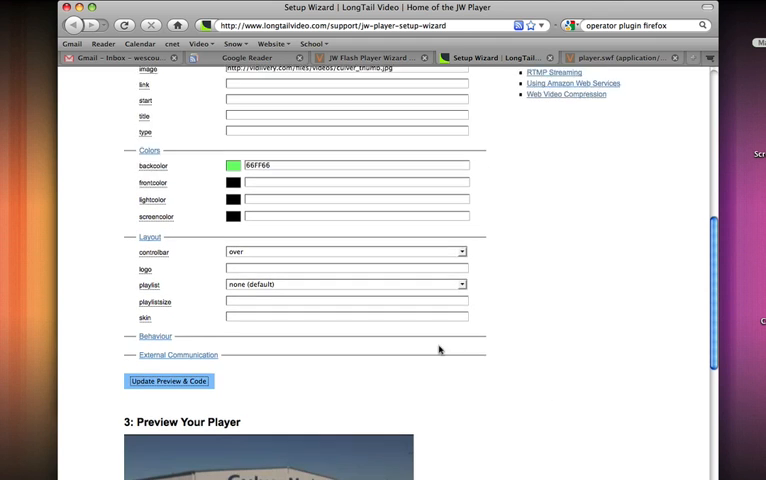
scroll(down, 3)
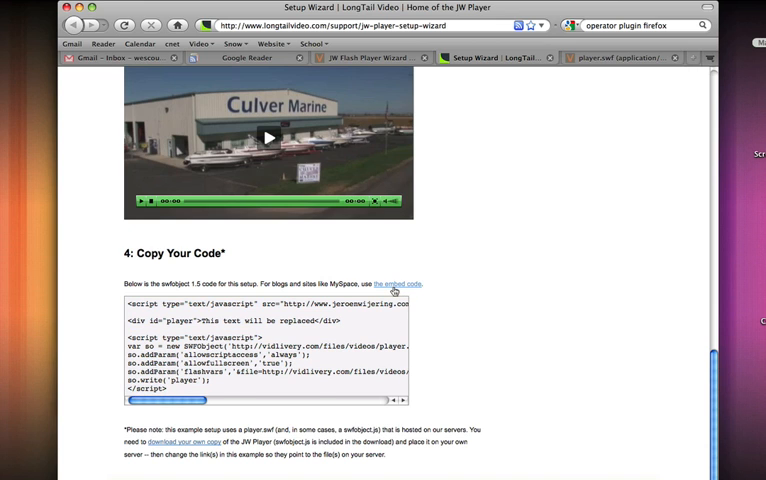
Switch section 4 to the plain embed code and select all of it.
click(397, 283)
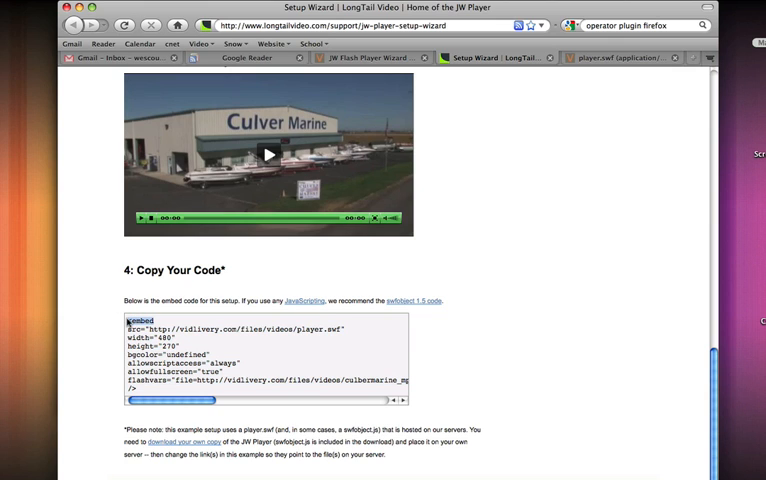
mouse_move(168, 390)
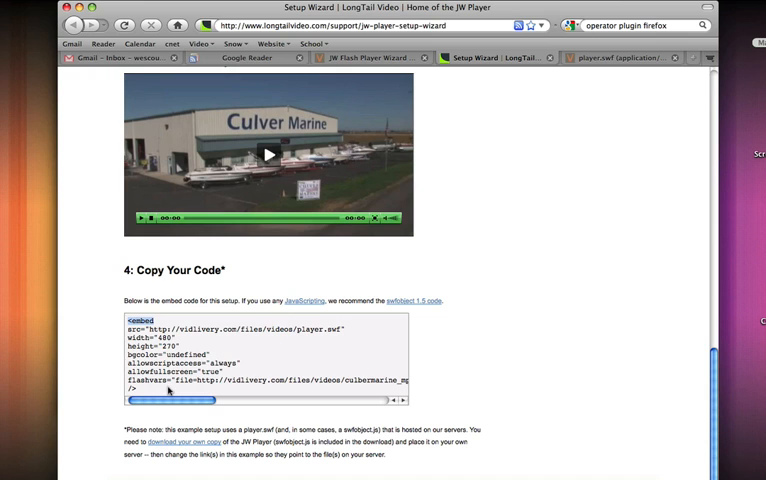
drag(170, 399, 370, 399)
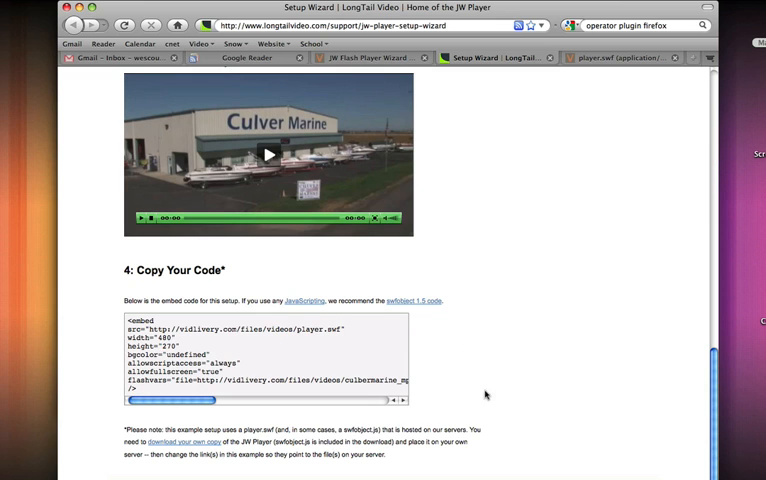
mouse_move(275, 337)
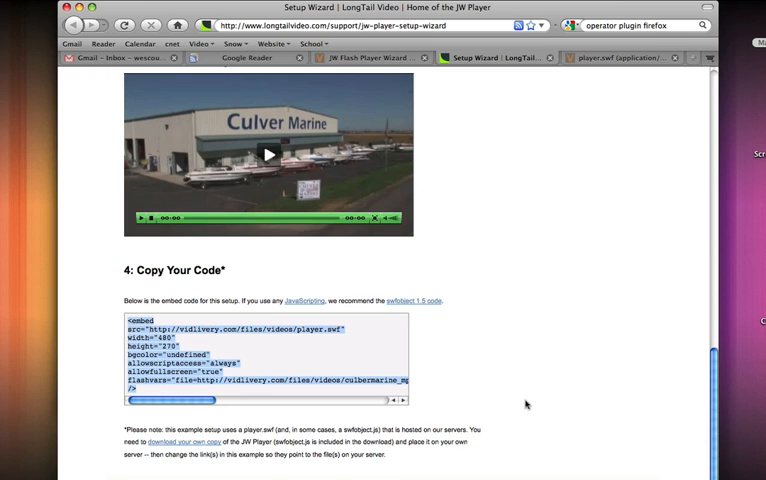
mouse_move(503, 308)
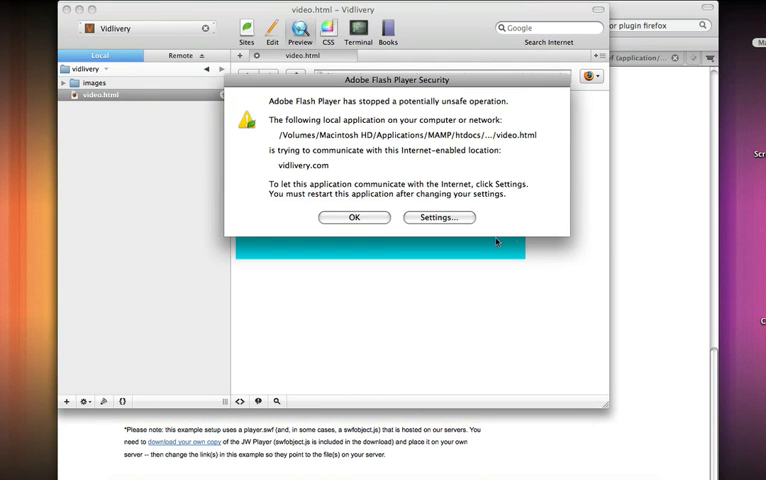
Dismiss the Flash security warning and play the Culver Marine video in Coda's preview.
click(354, 218)
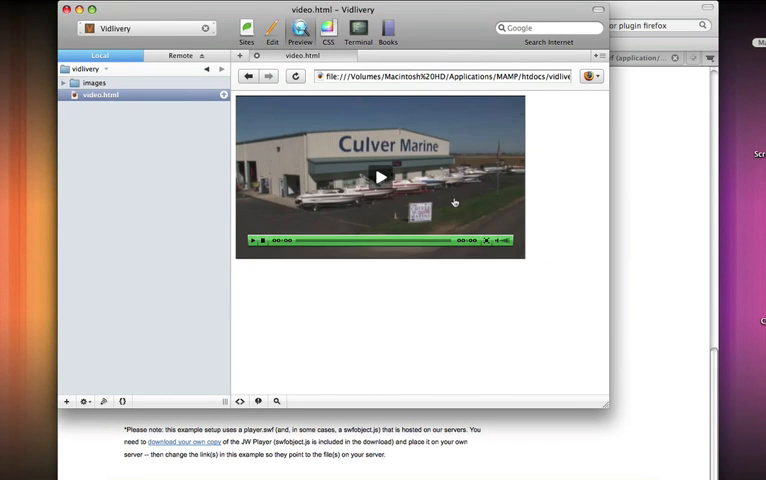
click(379, 177)
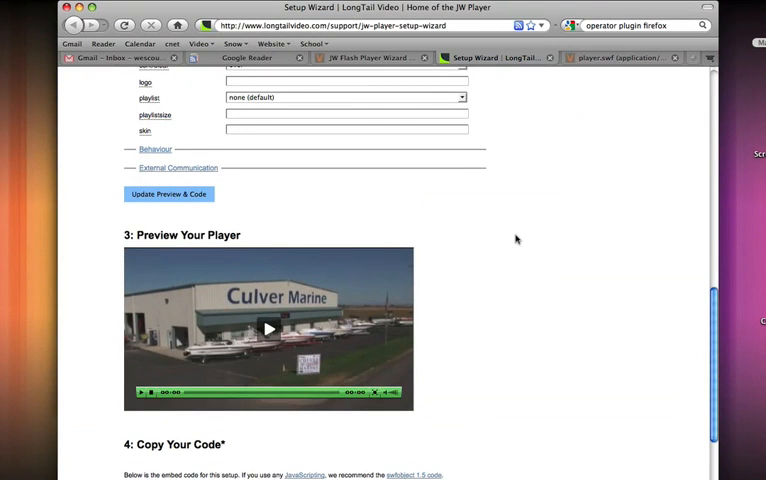
Scroll from the top of the Setup Wizard back down to the green-bar Culver Marine preview.
scroll(up, 3)
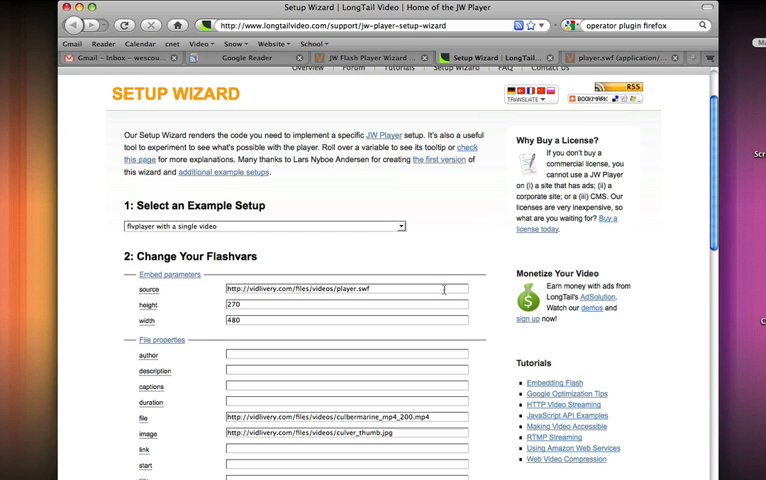
scroll(down, 3)
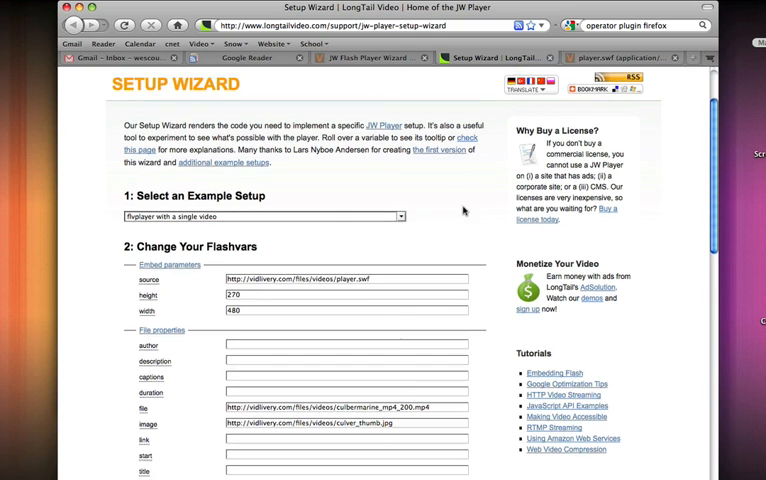
scroll(down, 3)
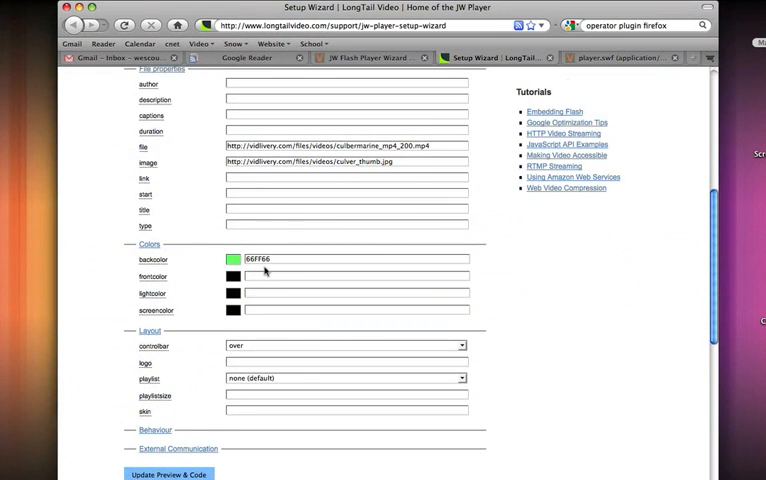
scroll(down, 3)
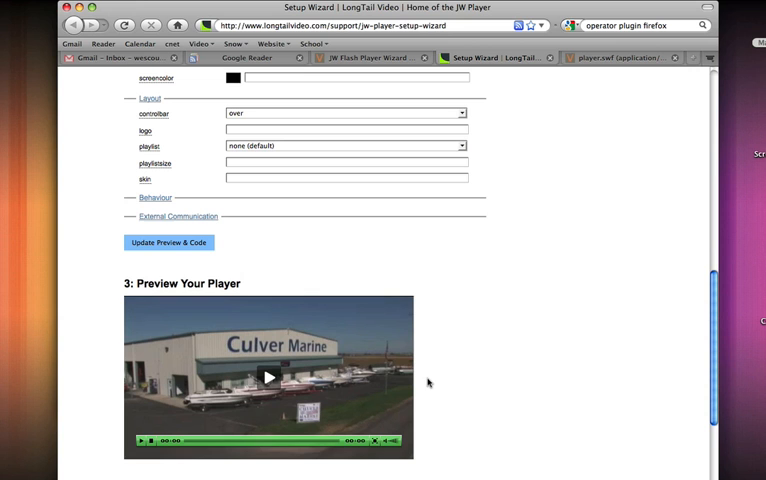
mouse_move(441, 355)
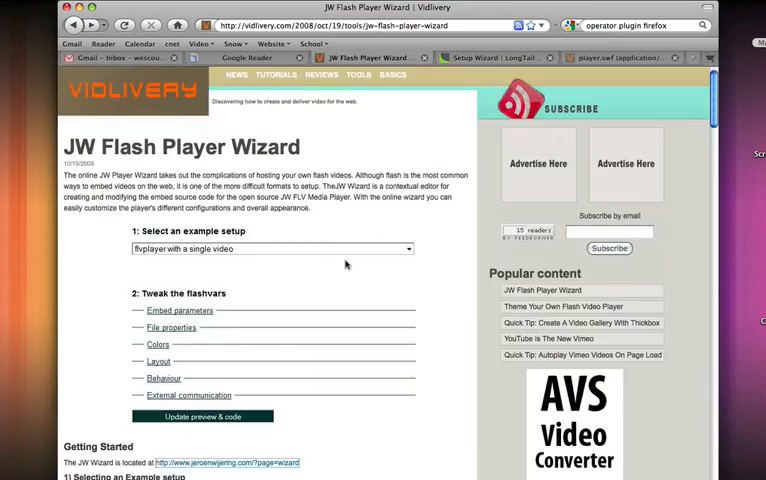
scroll(down, 3)
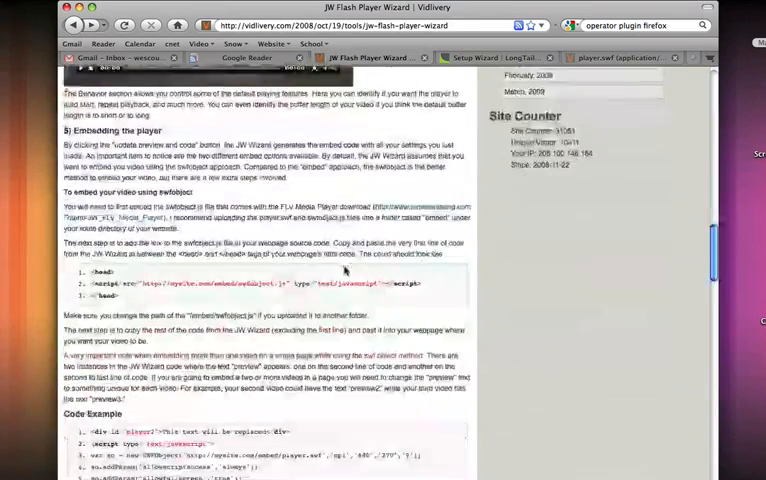
scroll(down, 3)
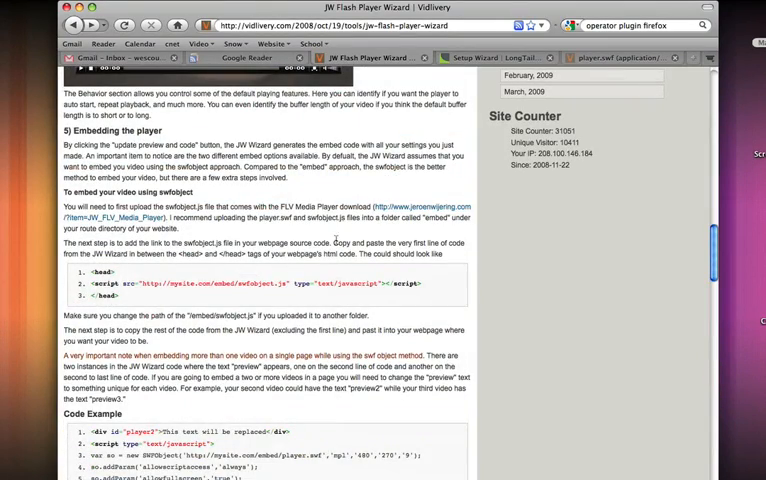
scroll(down, 3)
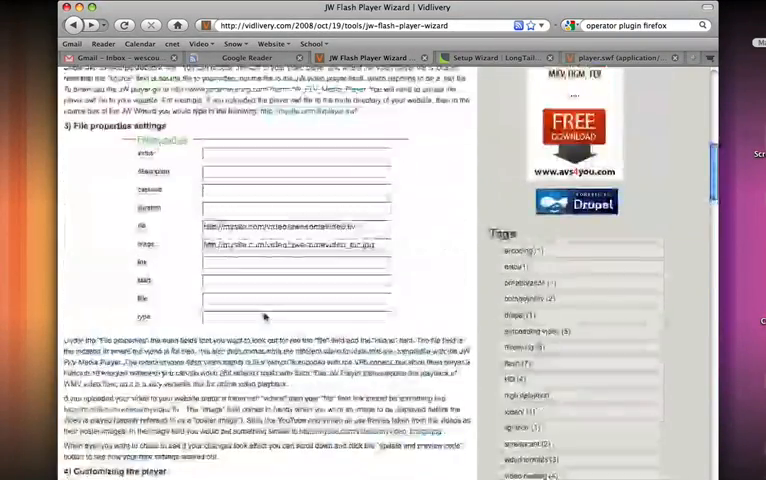
scroll(up, 3)
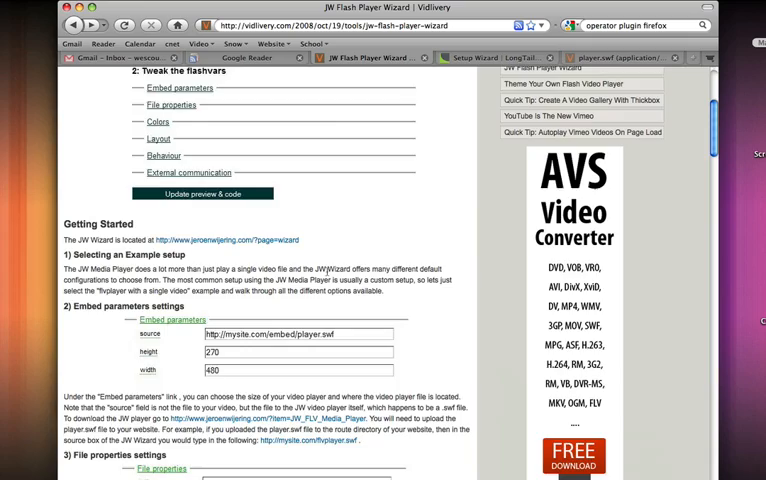
scroll(up, 3)
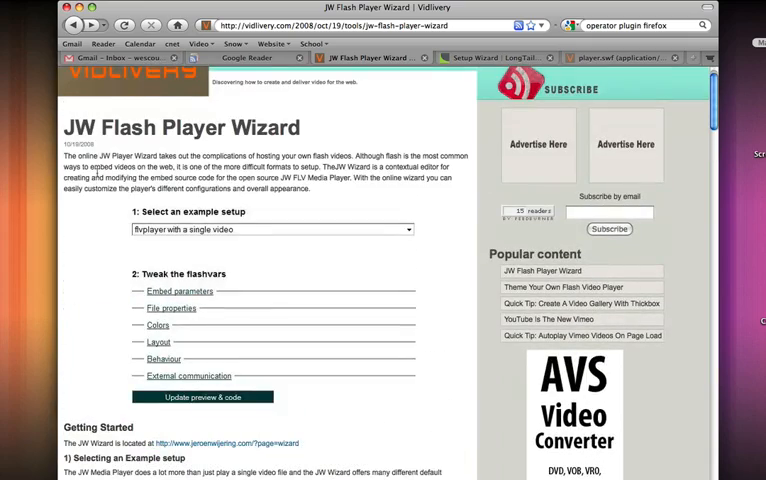